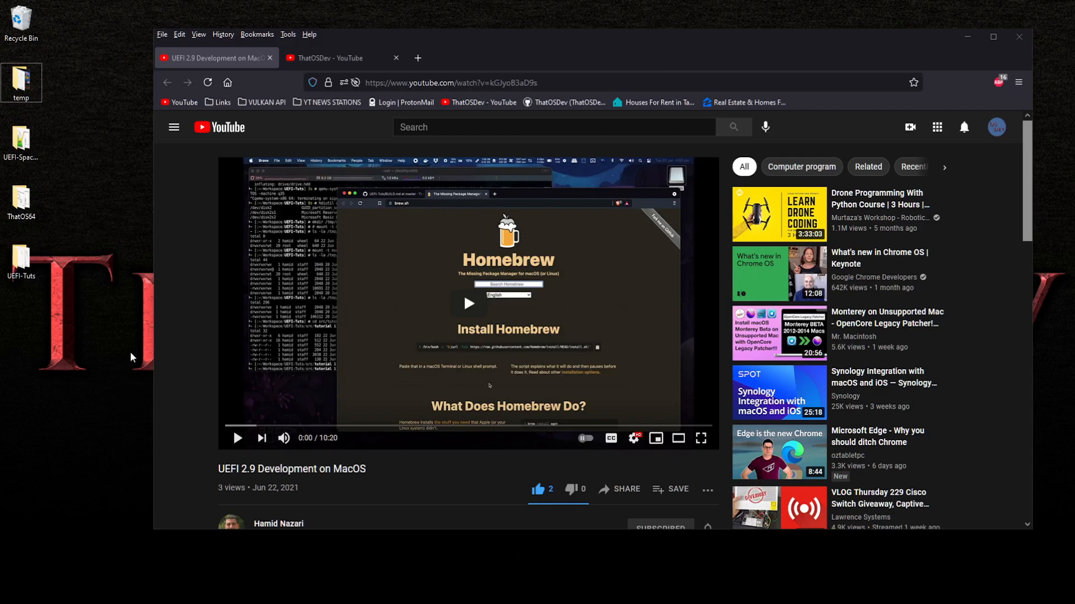
Switch from the UEFI 2.9 video to the ThatOSDev GitHub profile tab showing pinned repositories
{"action": "scroll", "scroll_direction": "down", "scroll_amount": 3}
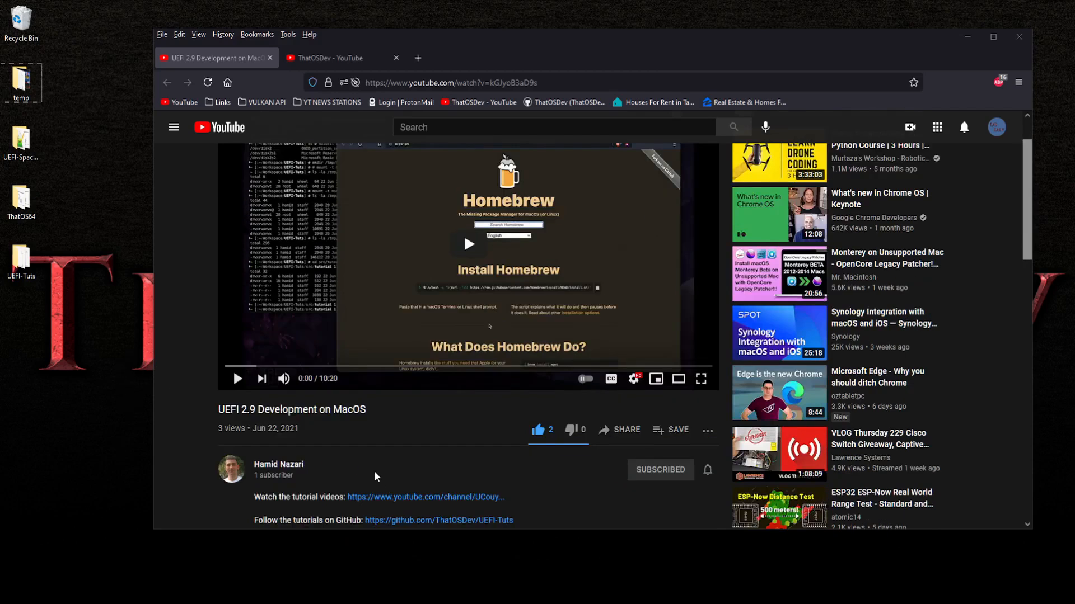
{"action": "mouse_move", "coordinate": [274, 470]}
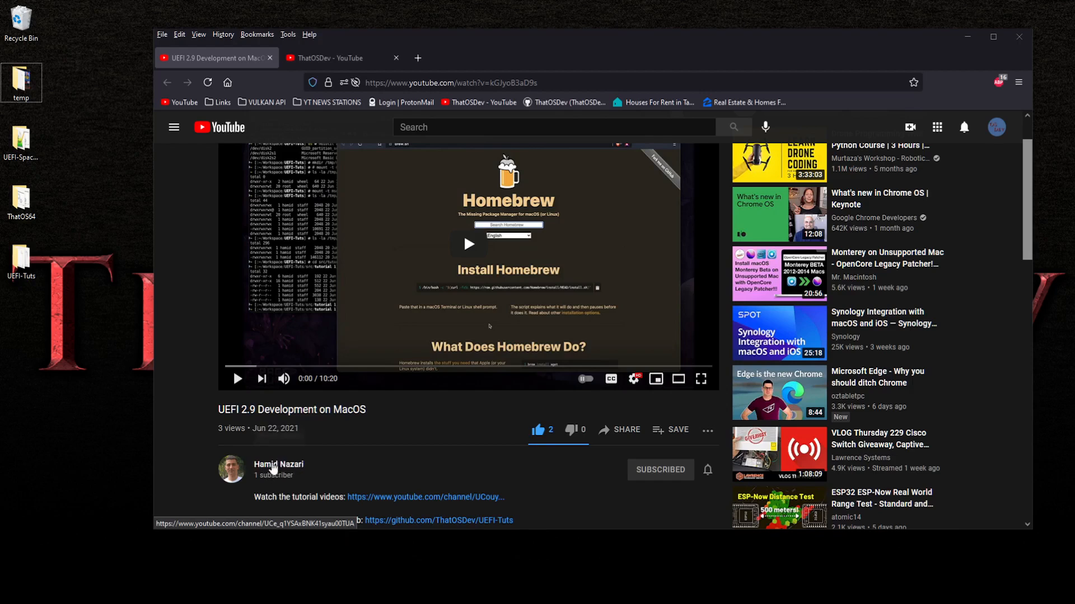
{"action": "mouse_move", "coordinate": [209, 534]}
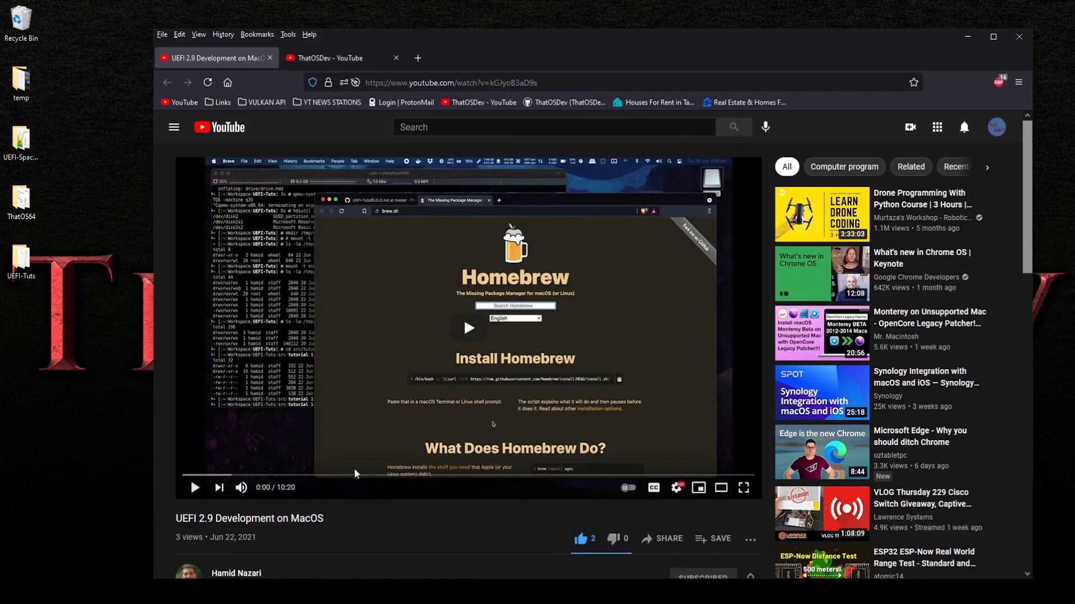
{"action": "mouse_move", "coordinate": [398, 28]}
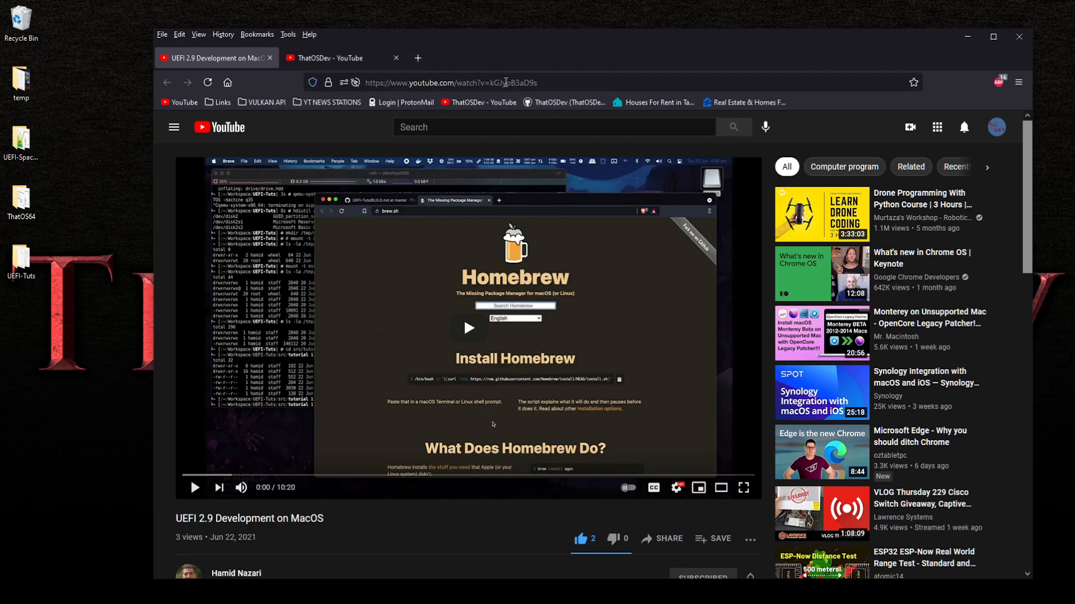
{"action": "left_click", "coordinate": [336, 58]}
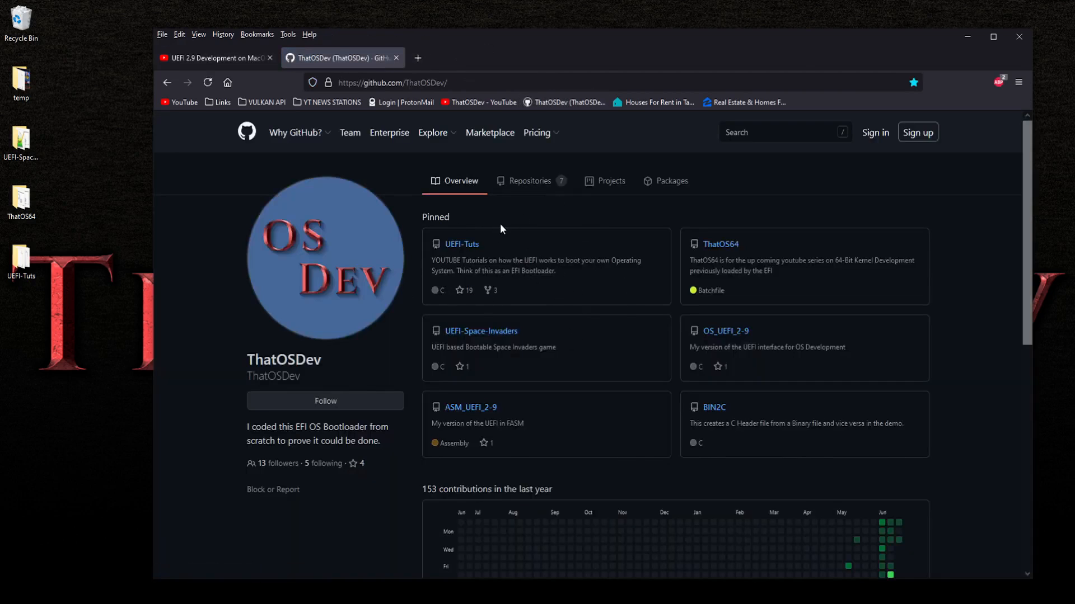
Return to the UEFI 2.9 video, select its URL and view the description links
{"action": "left_click", "coordinate": [216, 58]}
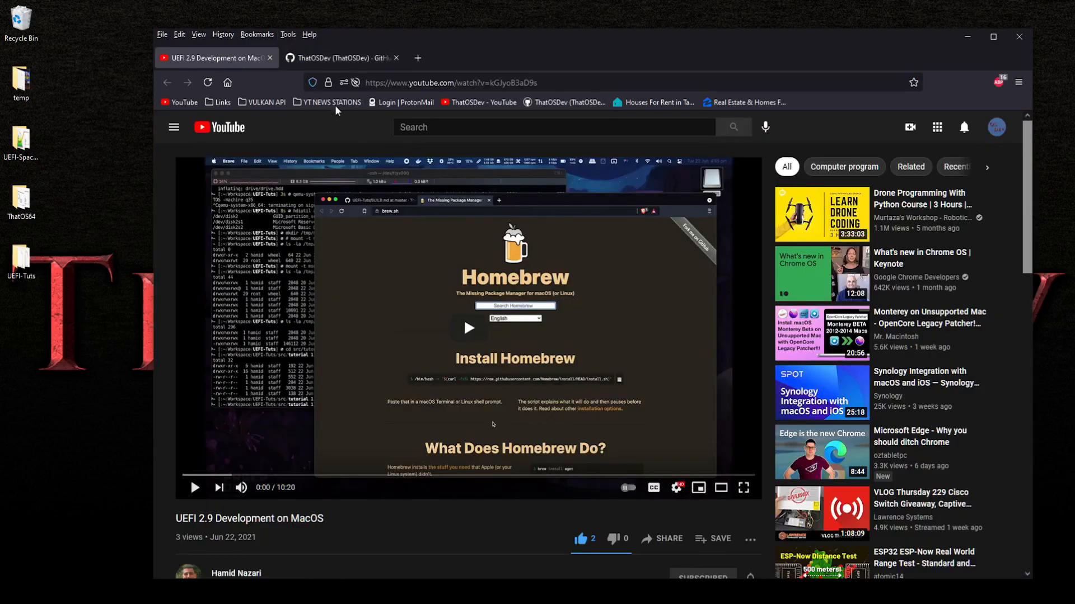
{"action": "mouse_move", "coordinate": [410, 275]}
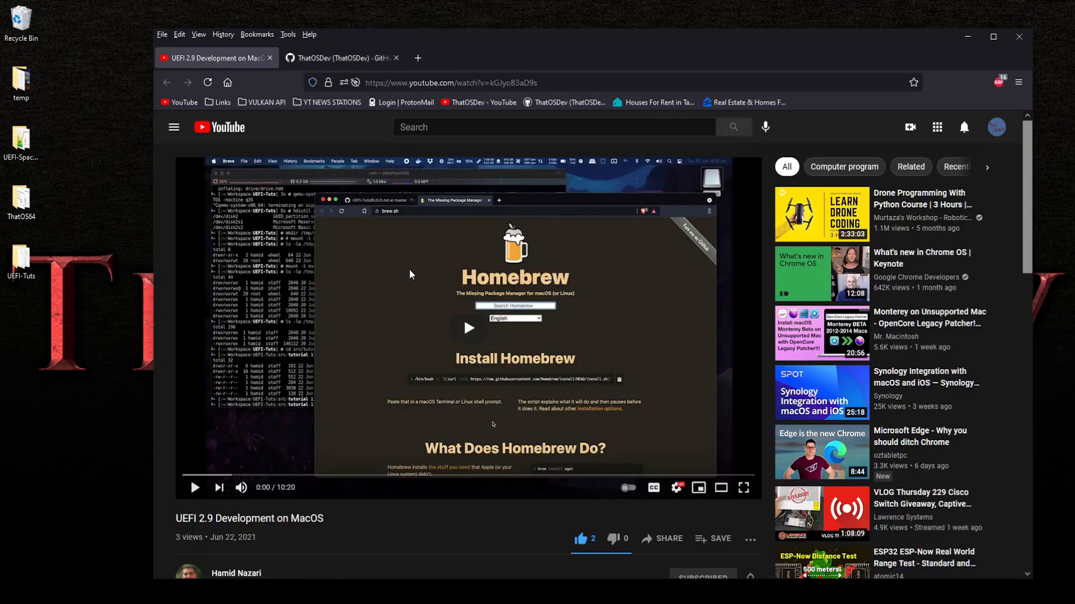
{"action": "mouse_move", "coordinate": [478, 508]}
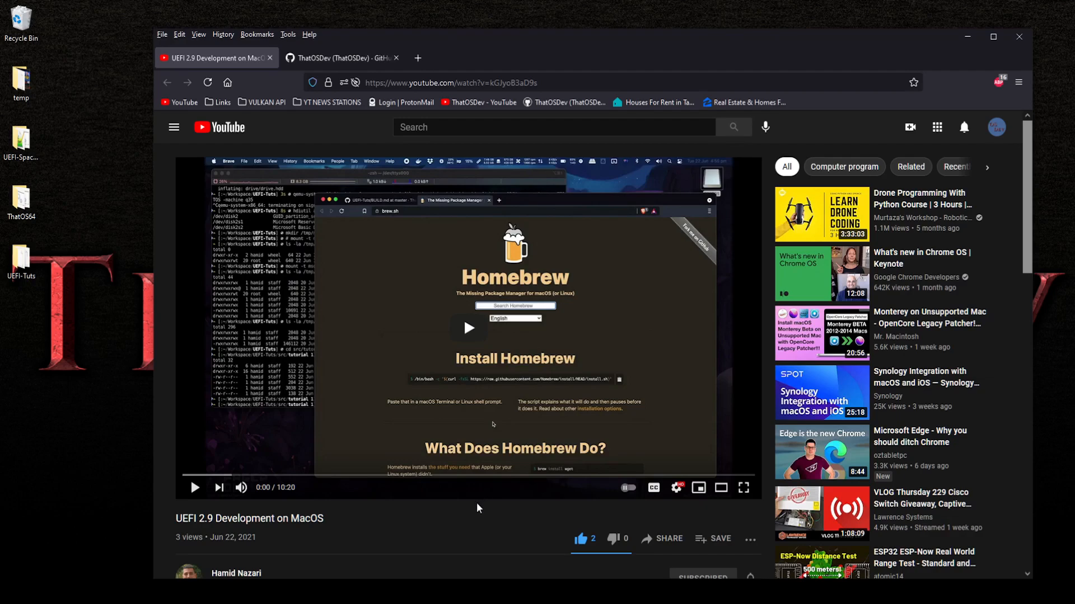
{"action": "mouse_move", "coordinate": [430, 548]}
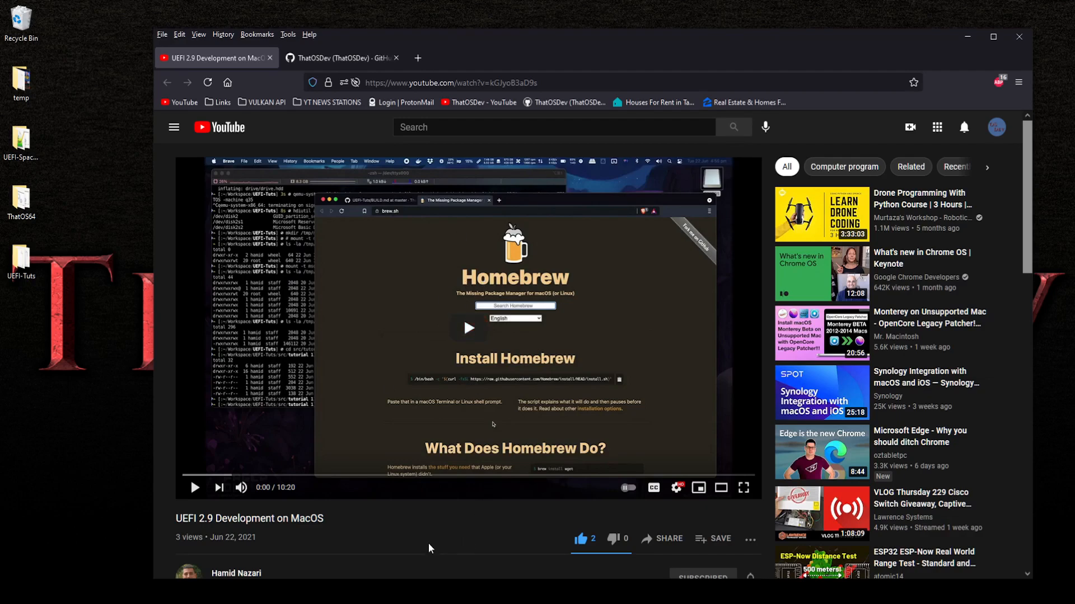
{"action": "left_click", "coordinate": [450, 82]}
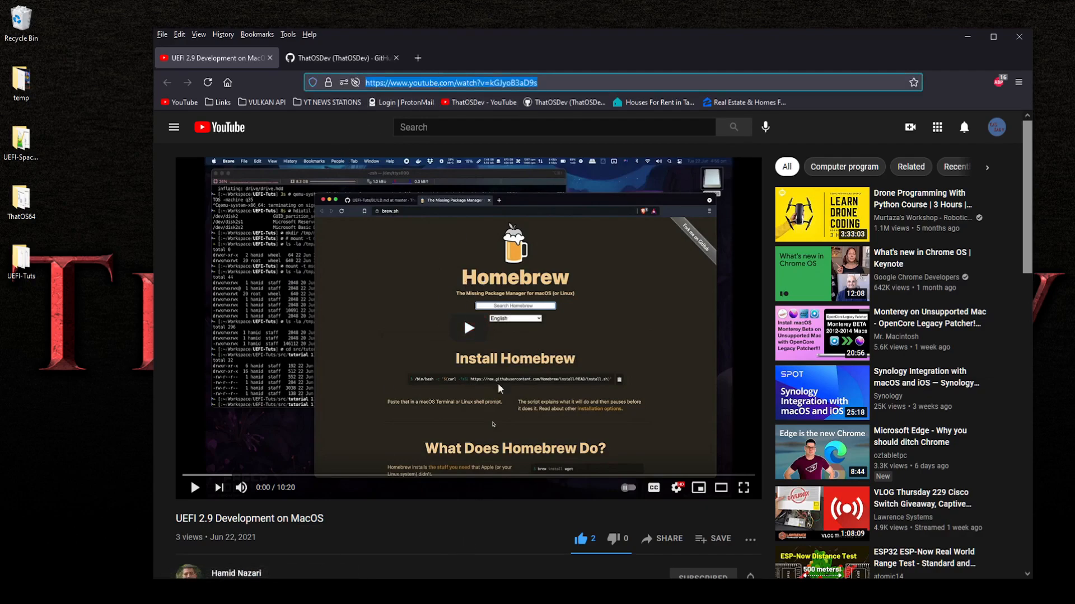
{"action": "scroll", "scroll_direction": "down", "scroll_amount": 3}
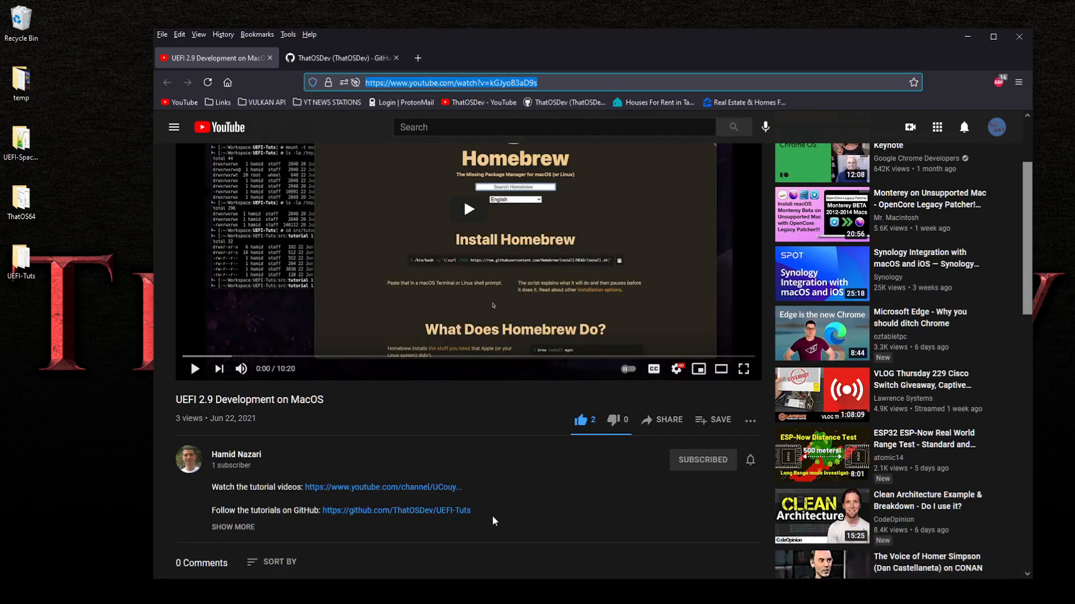
{"action": "mouse_move", "coordinate": [509, 512]}
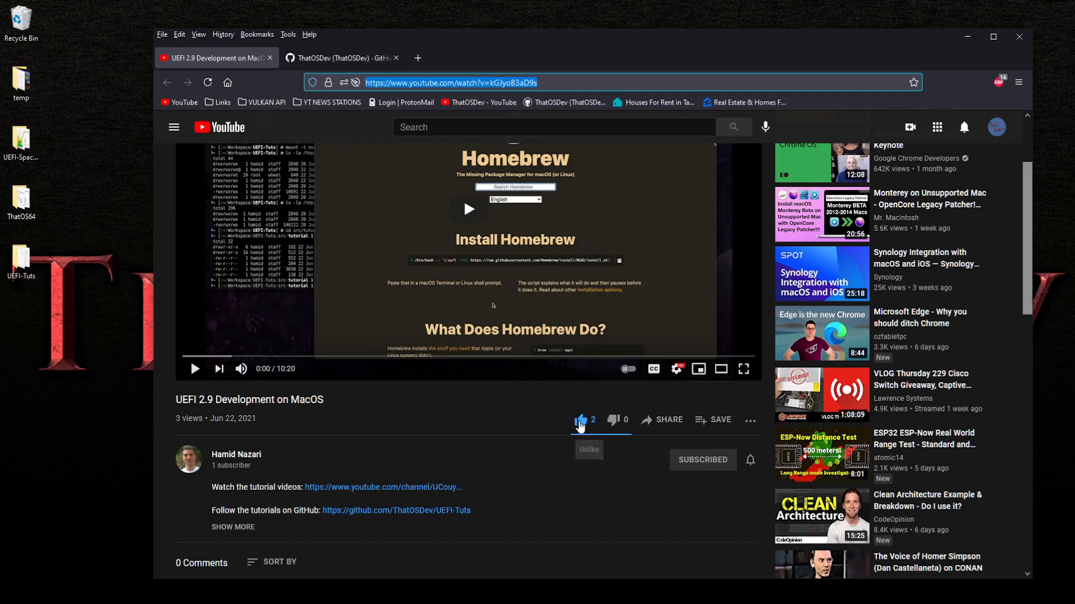
{"action": "mouse_move", "coordinate": [470, 454]}
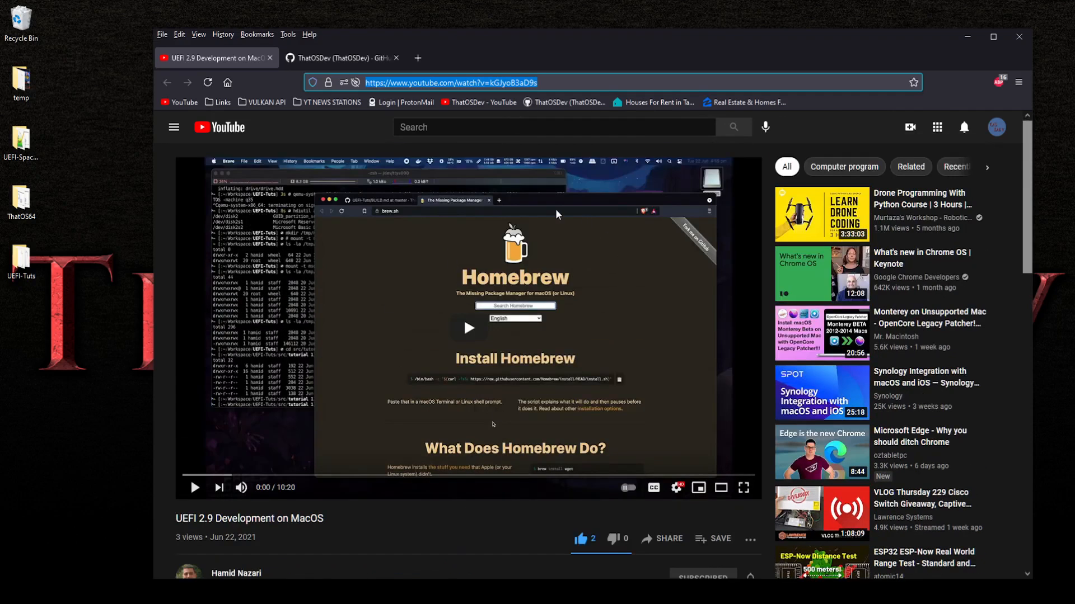
{"action": "mouse_move", "coordinate": [548, 232]}
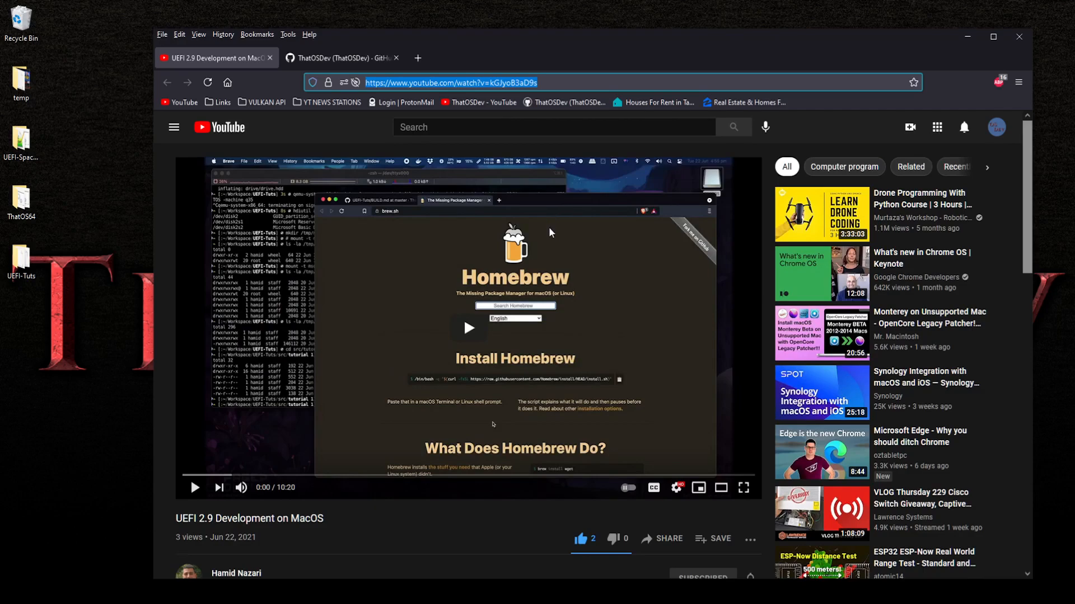
{"action": "mouse_move", "coordinate": [476, 244]}
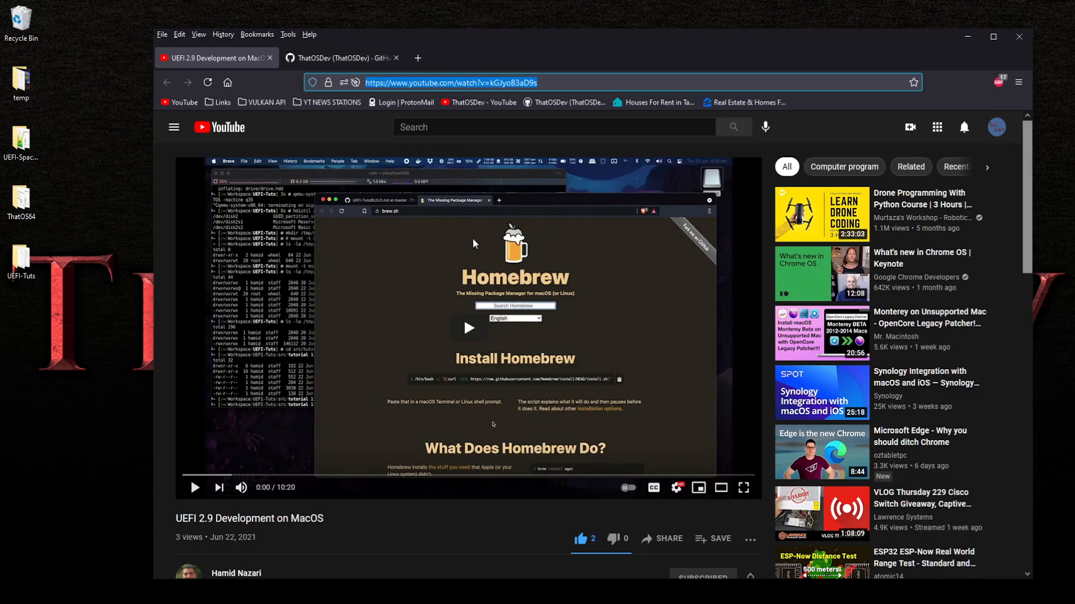
{"action": "mouse_move", "coordinate": [114, 403]}
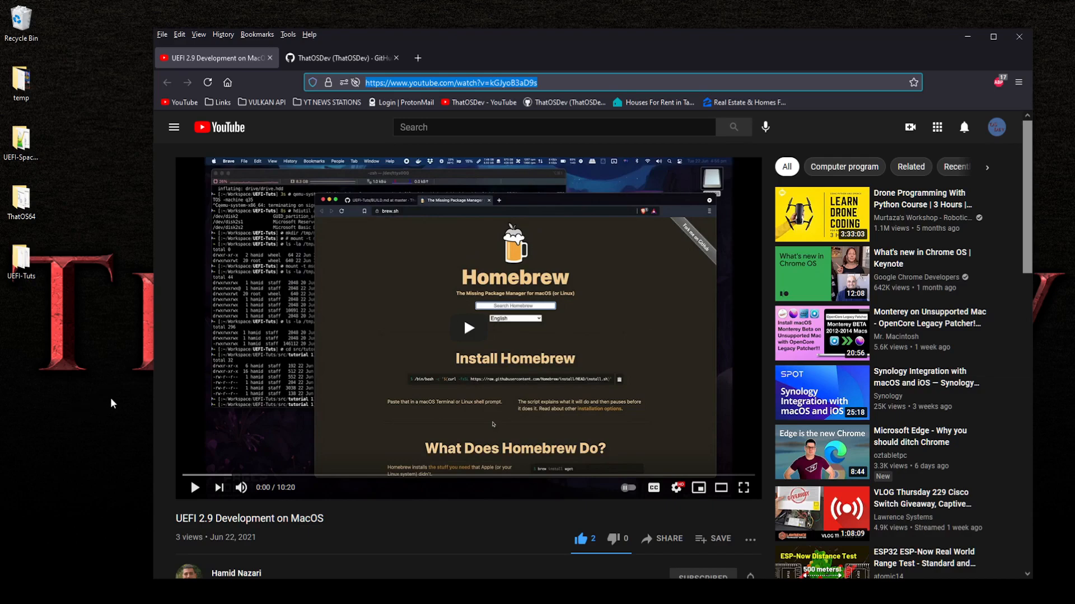